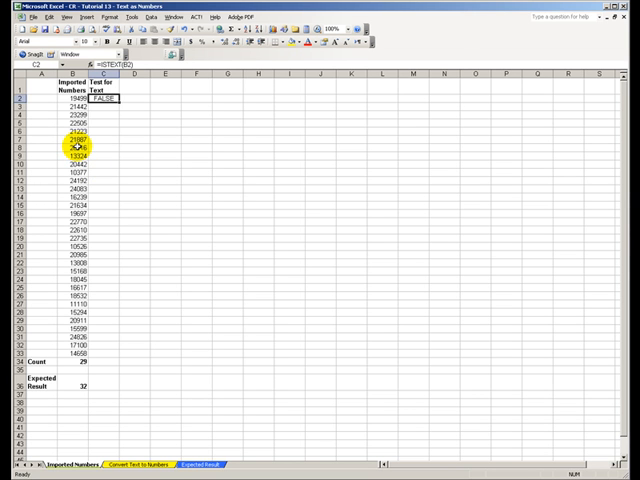
# - Fill the =ISTEXT test down column C to row 33, confirming 20442 shows TRUE
pyautogui.click(71, 147)
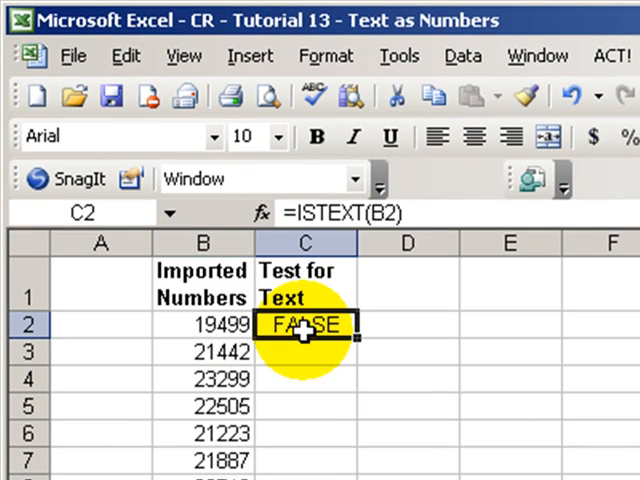
pyautogui.doubleClick(305, 323)
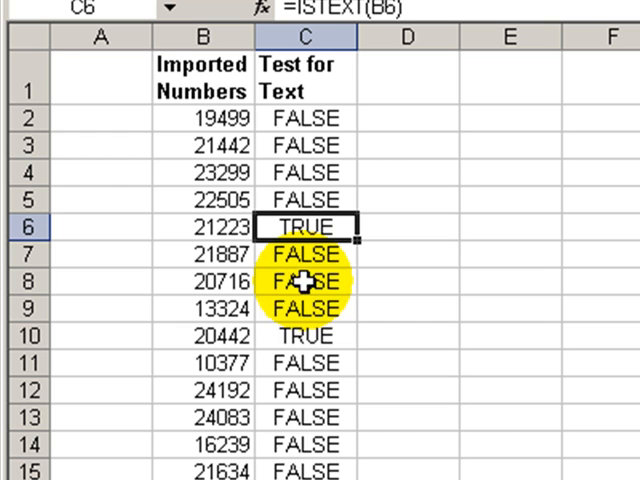
pyautogui.click(296, 335)
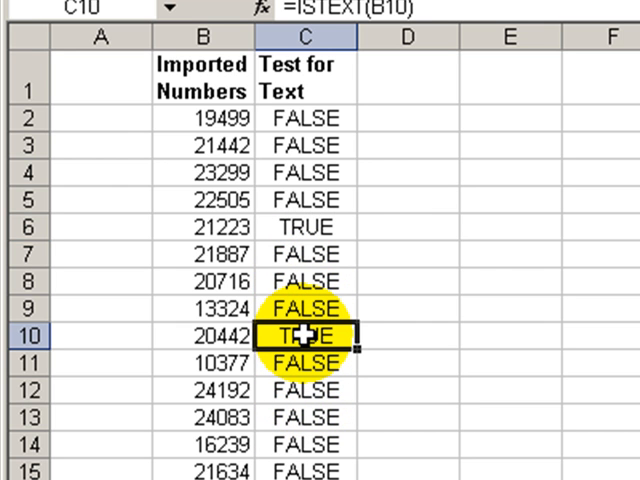
pyautogui.moveTo(360, 390)
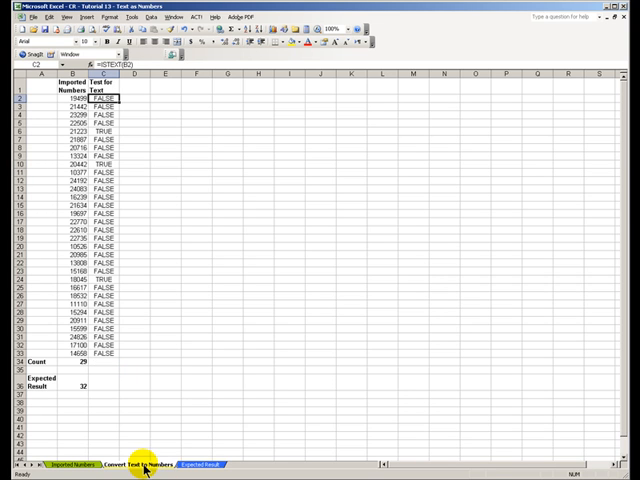
pyautogui.click(164, 99)
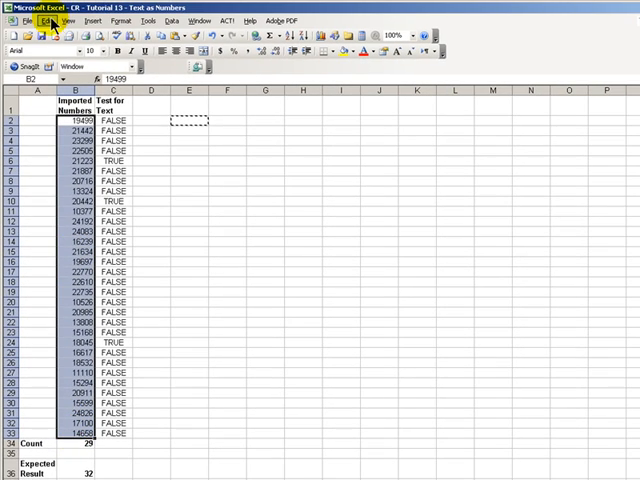
# - Open the Edit menu to paste a copied blank cell onto B2:B33
pyautogui.click(49, 21)
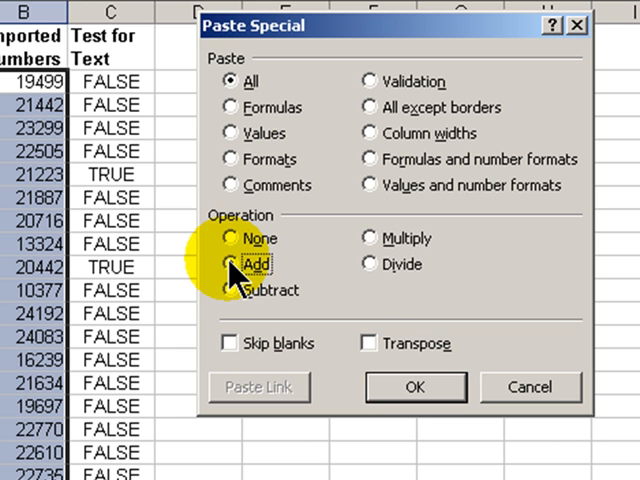
# - Paste Special with the Add operation onto the imported numbers
pyautogui.click(227, 264)
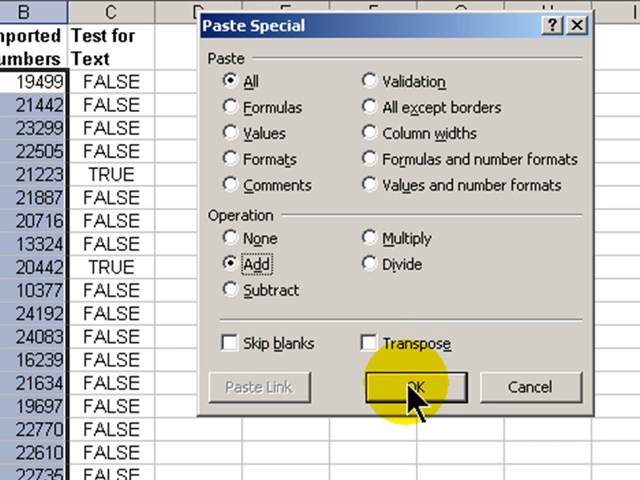
pyautogui.click(413, 386)
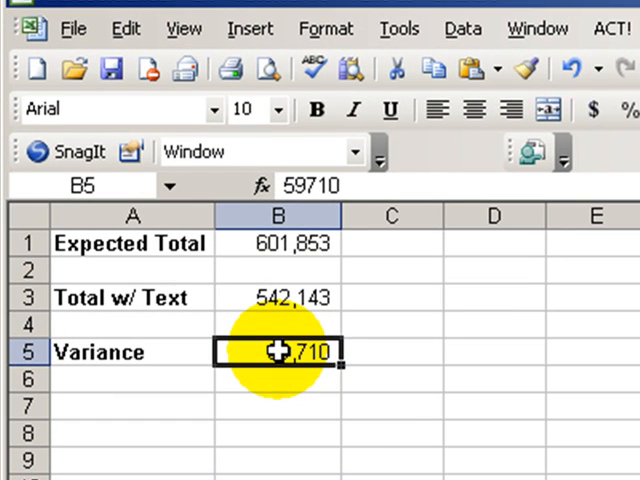
pyautogui.moveTo(290, 300)
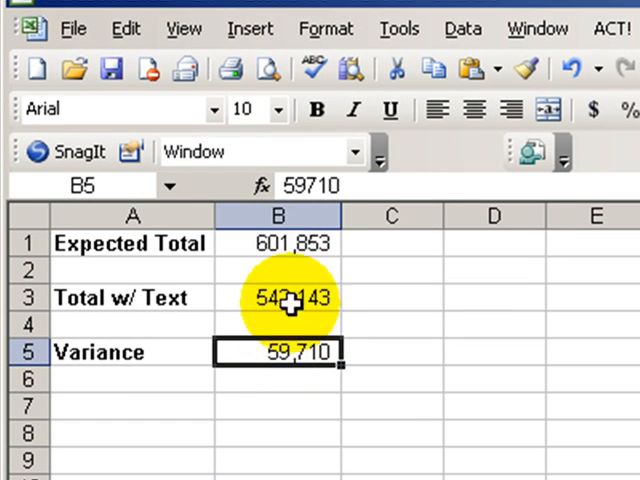